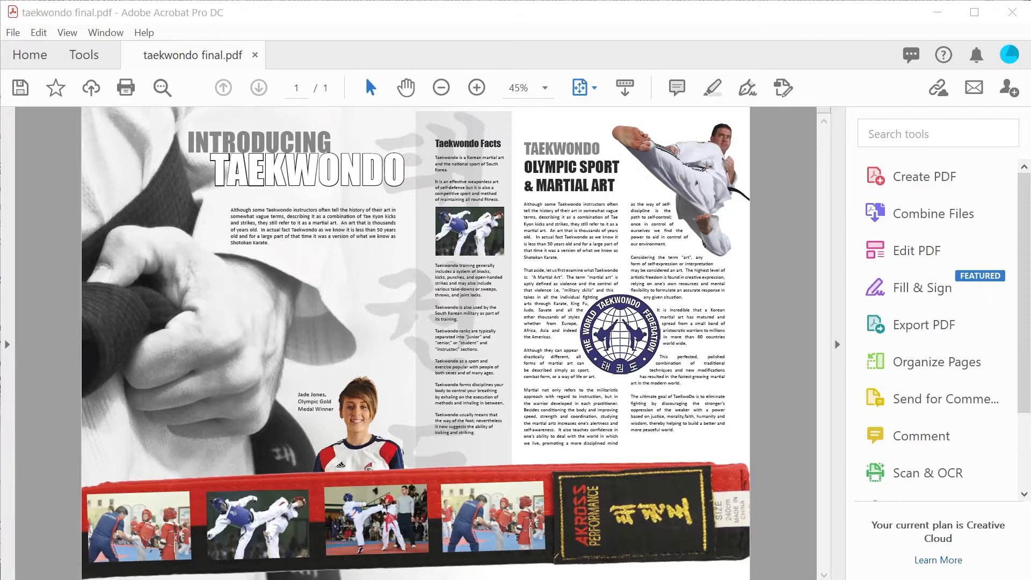
Step: Show the full Tools center listing, including the Rich Media tool
{"action": "left_click", "coordinate": [84, 54]}
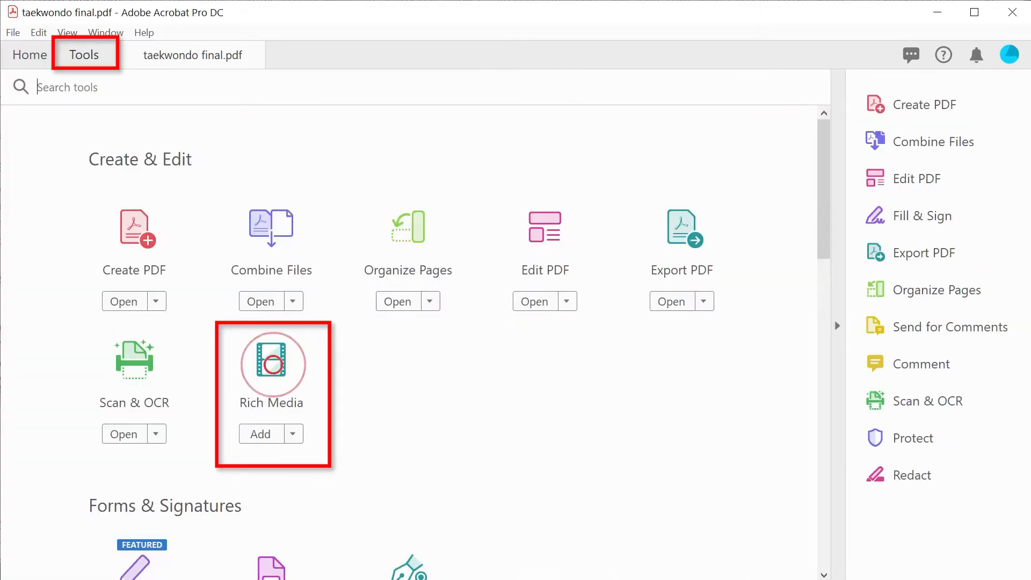
Step: Start Rich Media's Add Video to mark an area in the left text column
{"action": "left_click", "coordinate": [260, 433]}
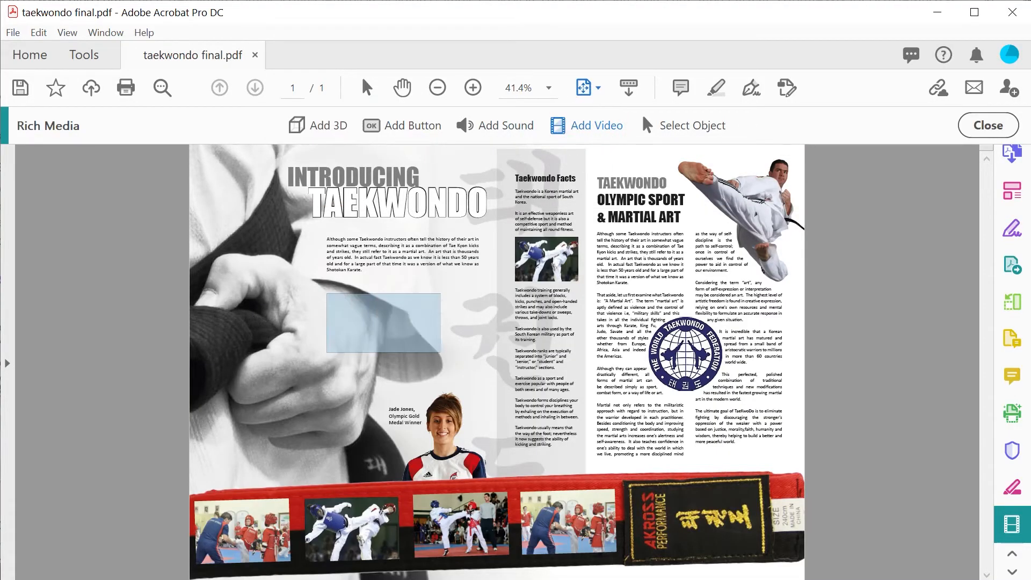
Step: Place the video area and embed Tae Kwondo.mp4 into it via the Insert Video dialog
{"action": "left_click", "coordinate": [596, 124]}
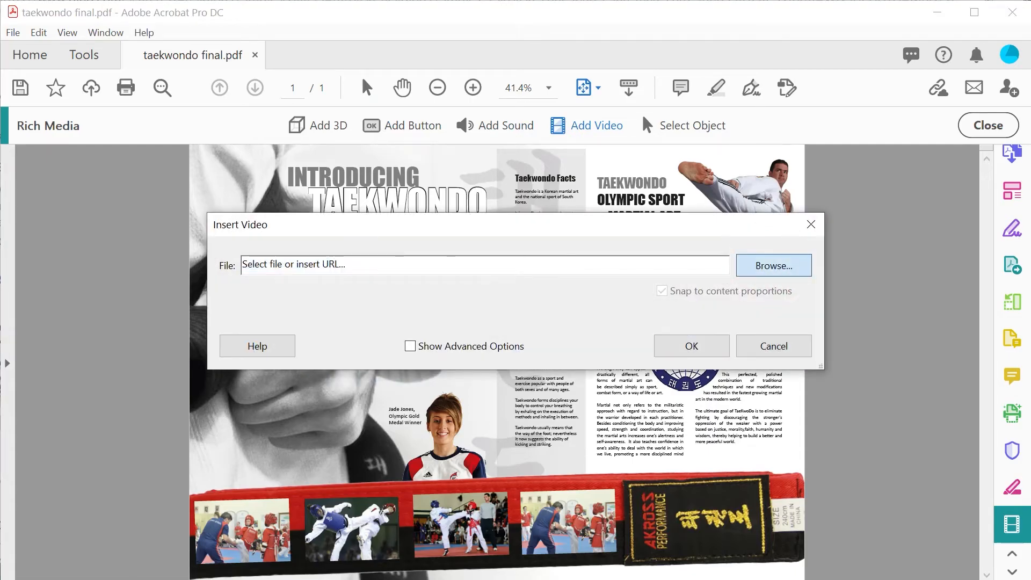
{"action": "left_click", "coordinate": [773, 266]}
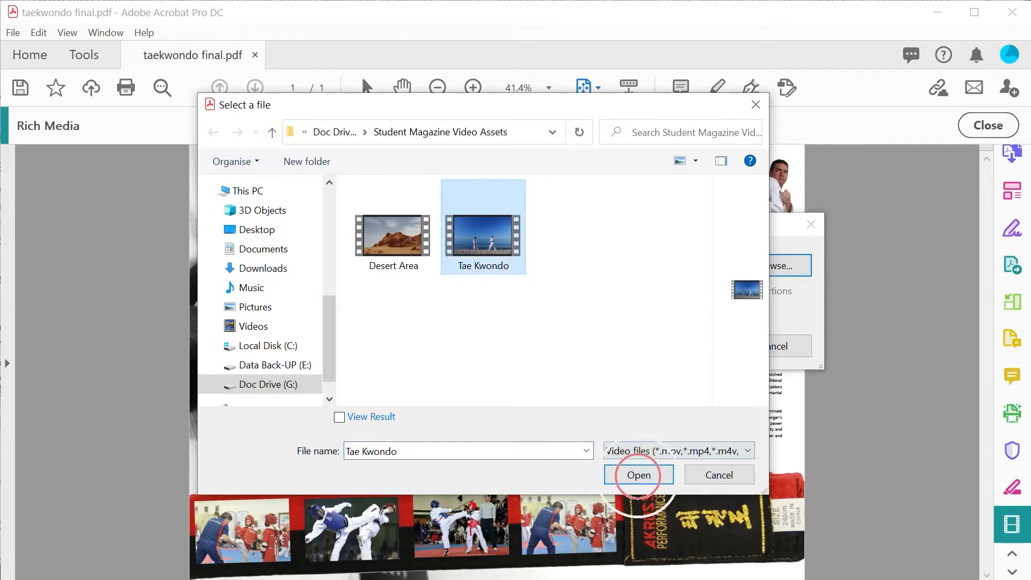
{"action": "left_click", "coordinate": [637, 474]}
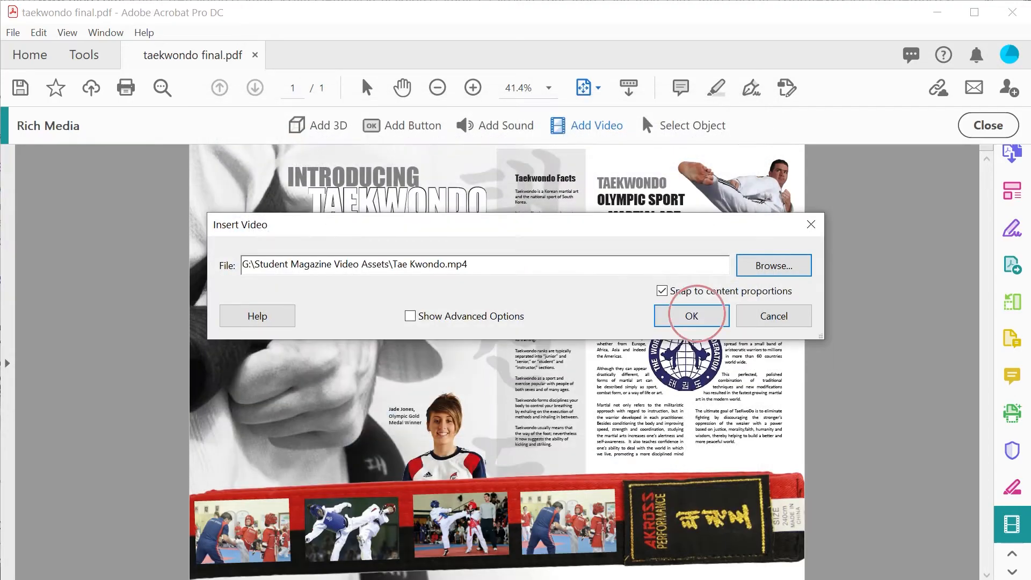
{"action": "left_click", "coordinate": [690, 316]}
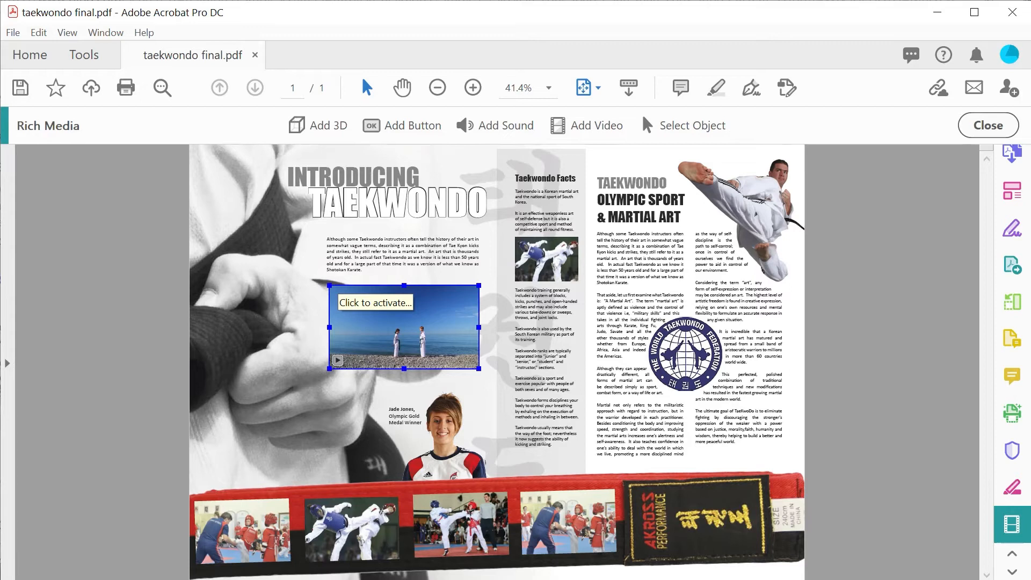
Step: Select the embedded video with Select Object, then leave the Rich Media toolbar
{"action": "left_click", "coordinate": [693, 126]}
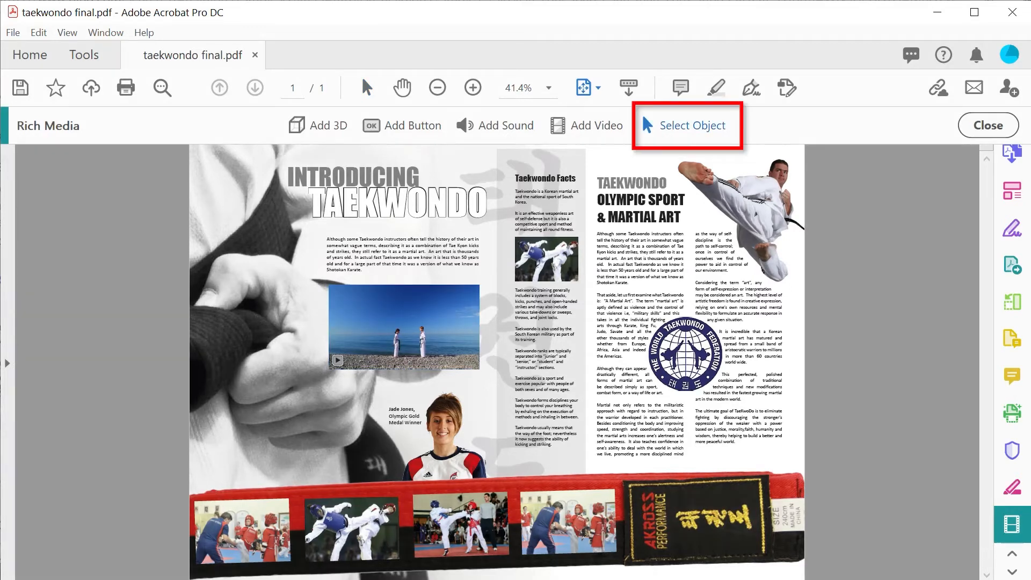
{"action": "left_click", "coordinate": [404, 326]}
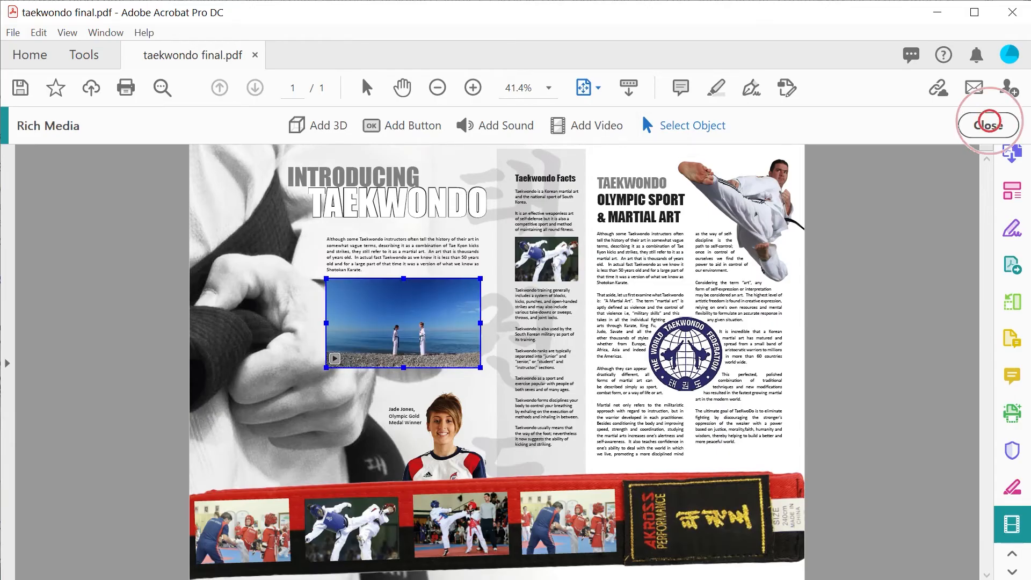
{"action": "left_click", "coordinate": [986, 125]}
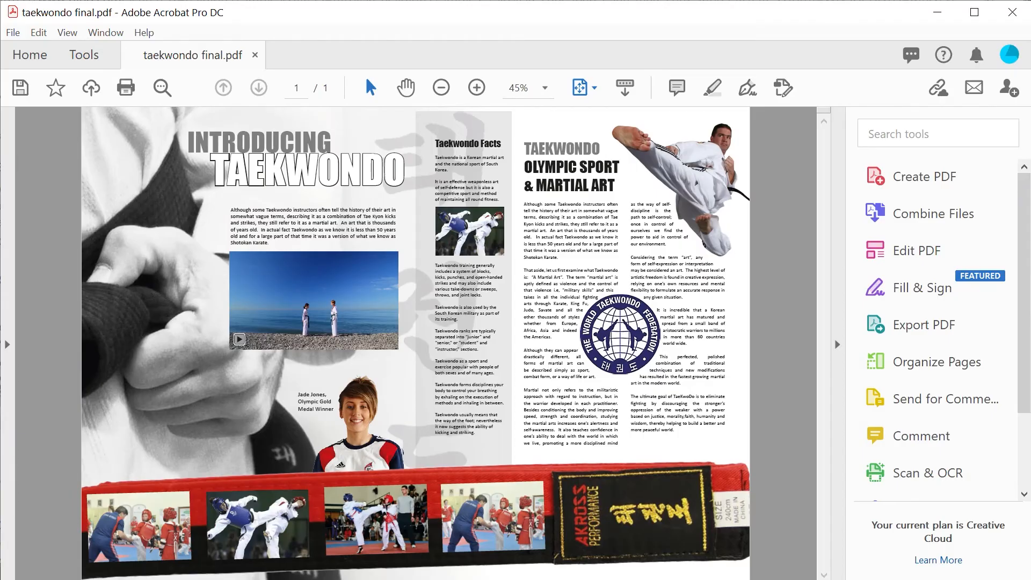